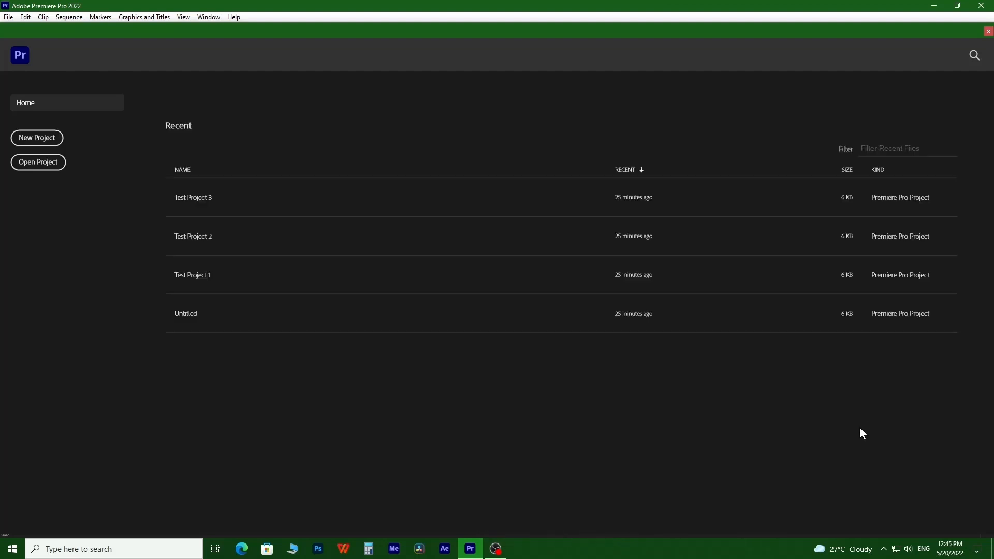
{"action": "mouse_move", "coordinate": [193, 275]}
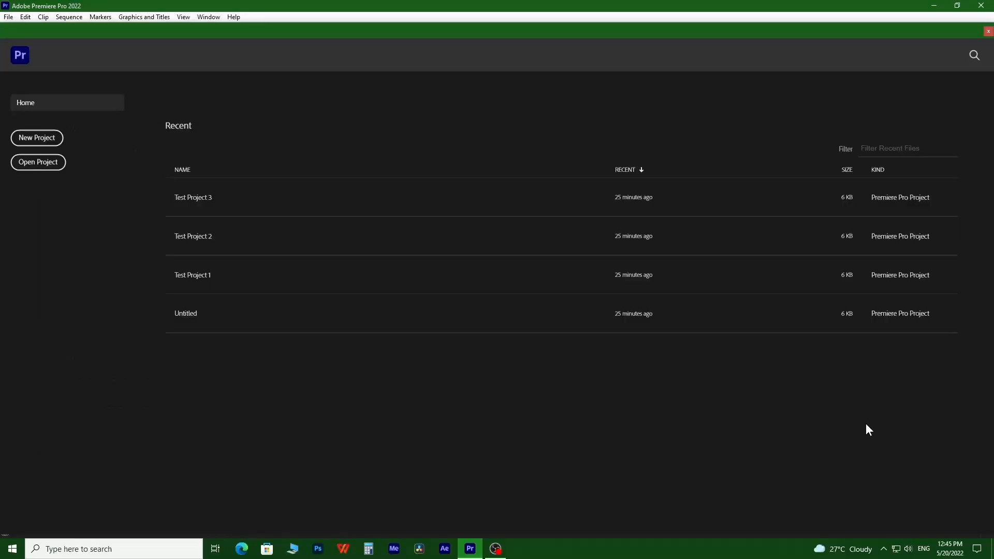
{"action": "mouse_move", "coordinate": [193, 274]}
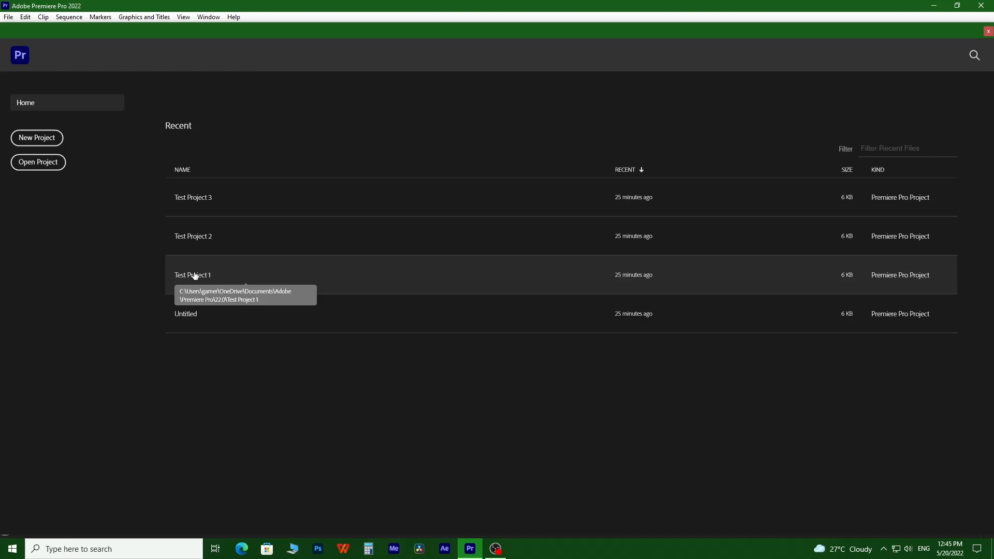
{"action": "mouse_move", "coordinate": [294, 548]}
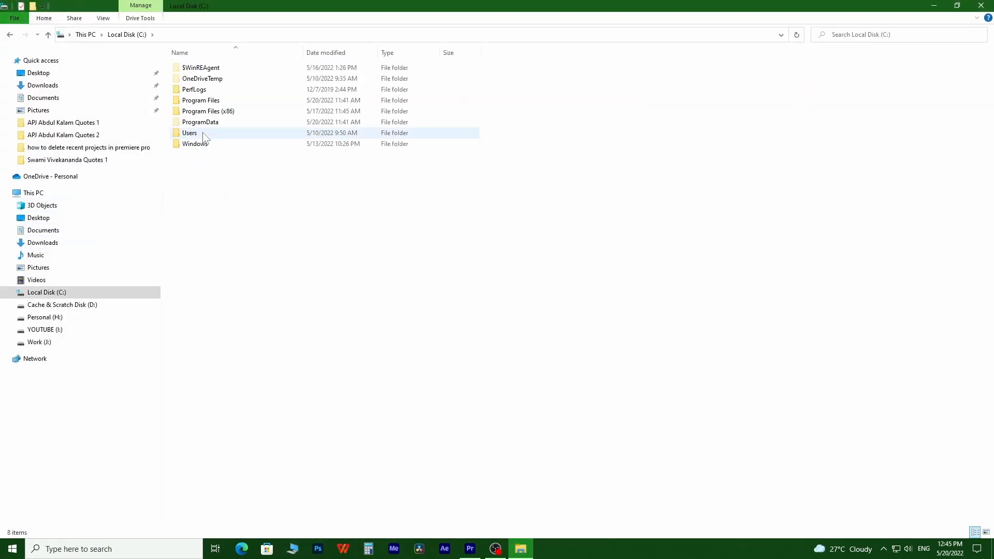
Step: Browse to the Premiere Pro 22.0 documents folder and bring up Test Project 1's delete menu
{"action": "double_click", "coordinate": [189, 133]}
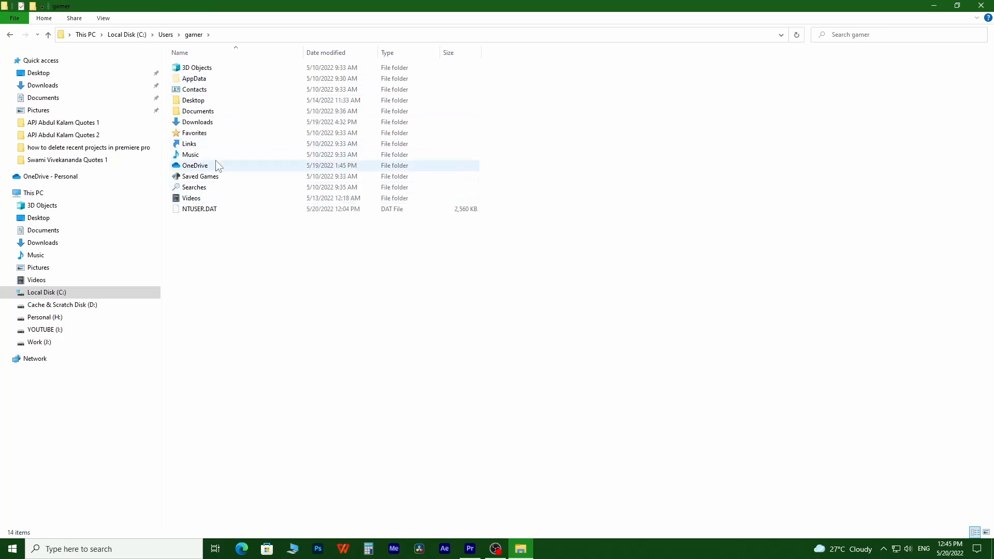
{"action": "mouse_move", "coordinate": [209, 176]}
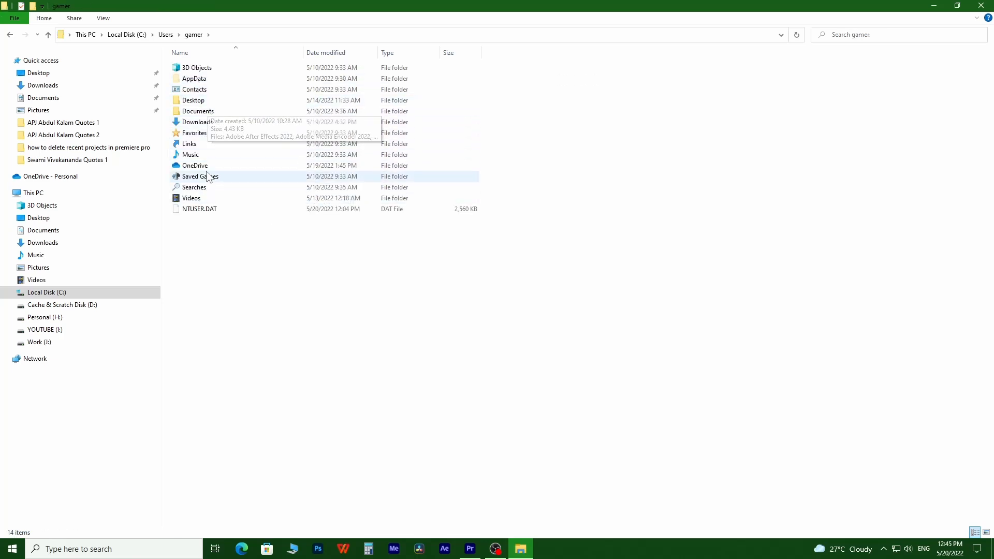
{"action": "double_click", "coordinate": [195, 165]}
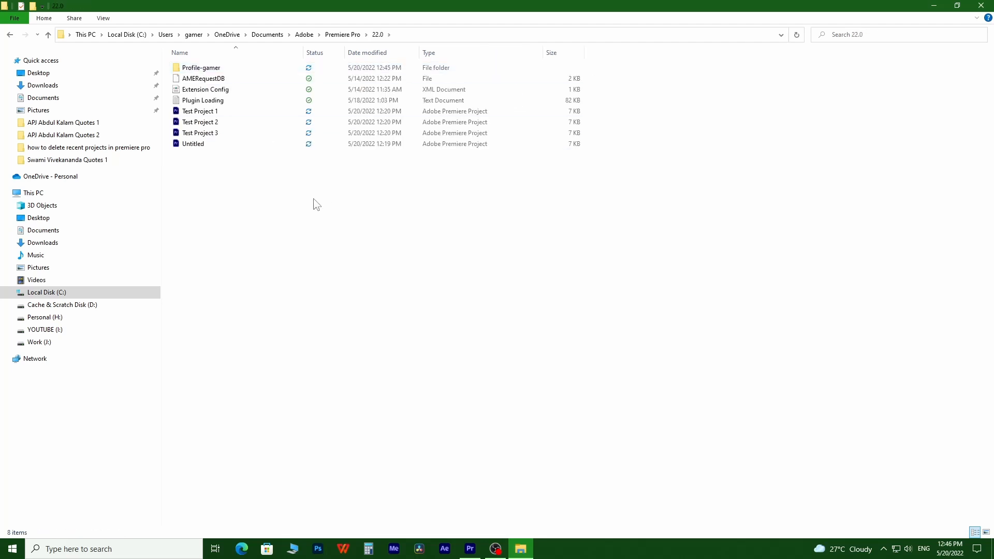
{"action": "left_click", "coordinate": [199, 110]}
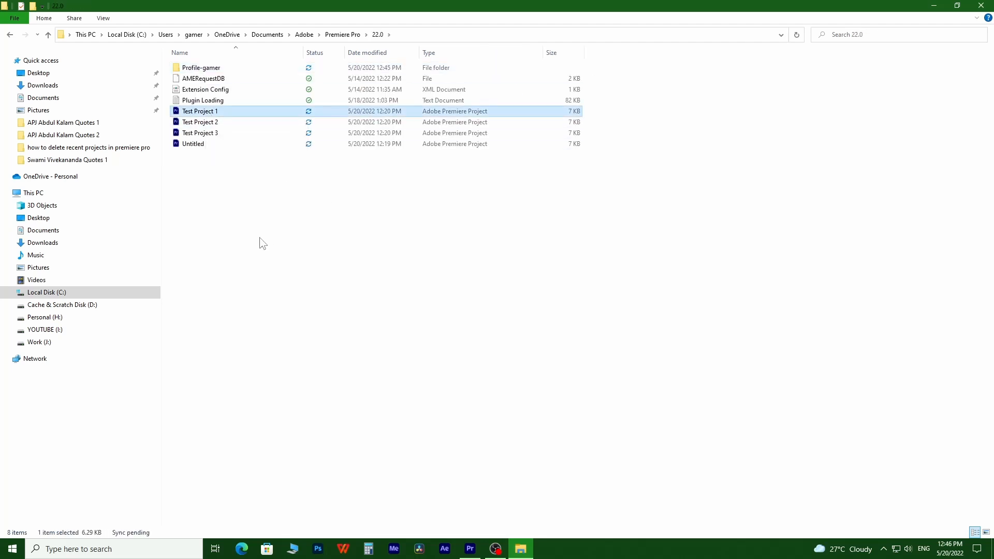
{"action": "right_click", "coordinate": [199, 111]}
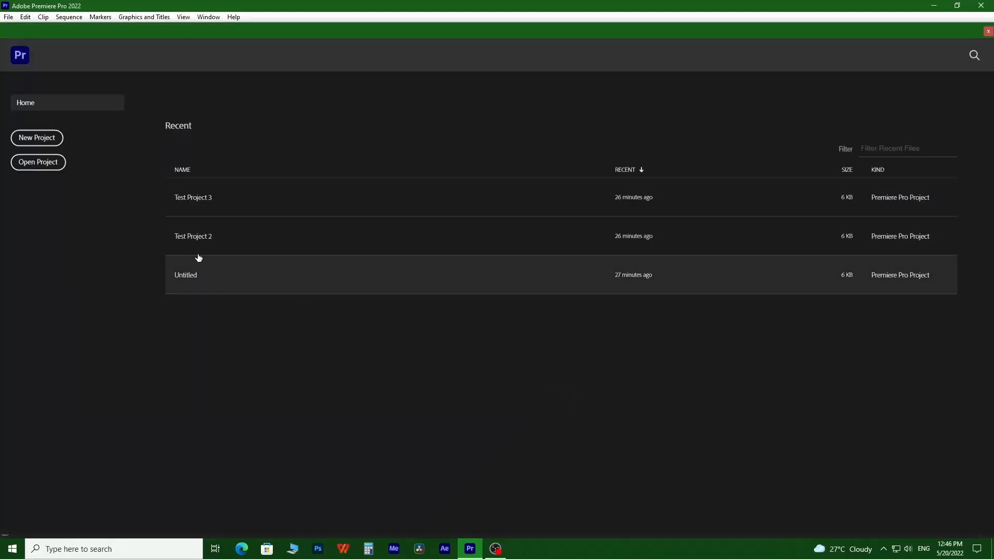
{"action": "mouse_move", "coordinate": [373, 363]}
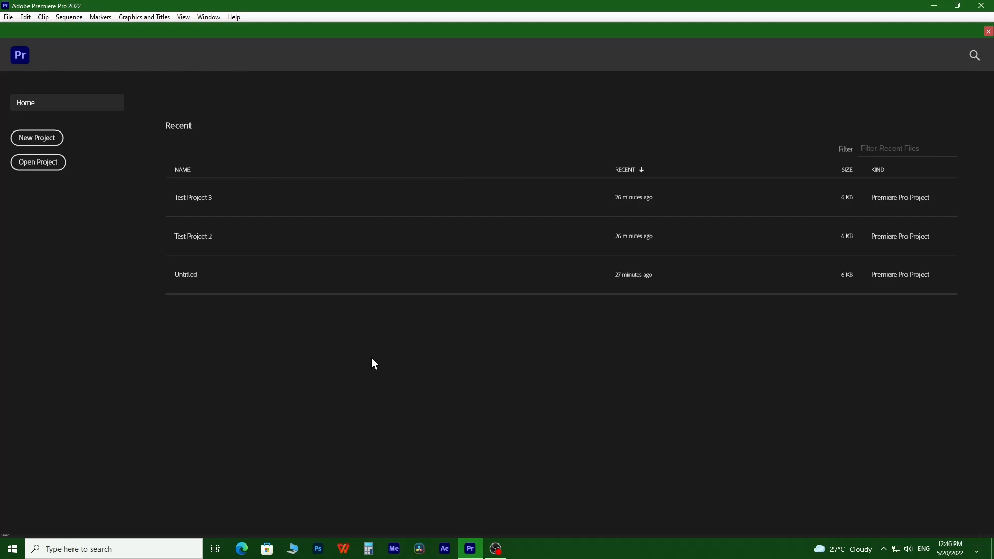
{"action": "mouse_move", "coordinate": [311, 386]}
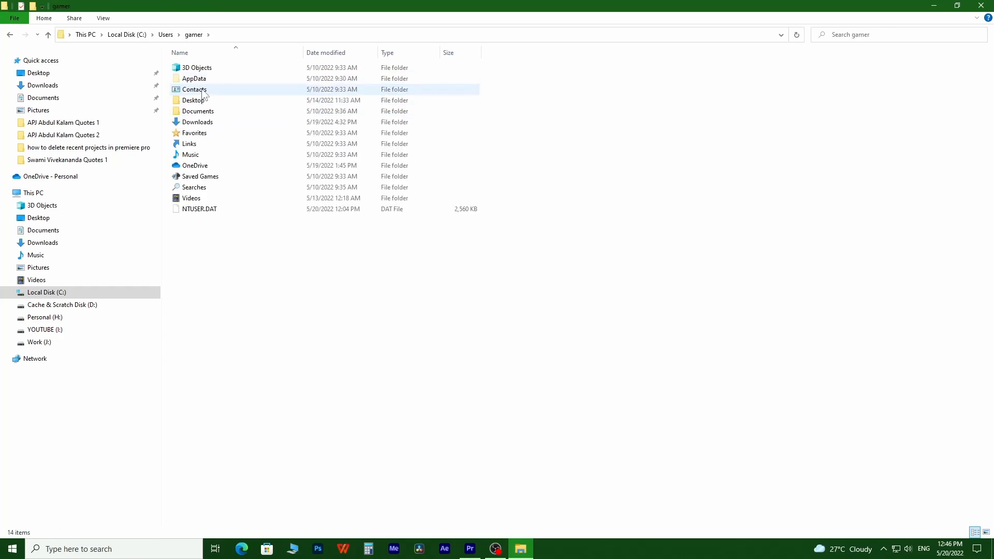
Step: Open a folder on the path back to the 22.0 project files
{"action": "double_click", "coordinate": [194, 165]}
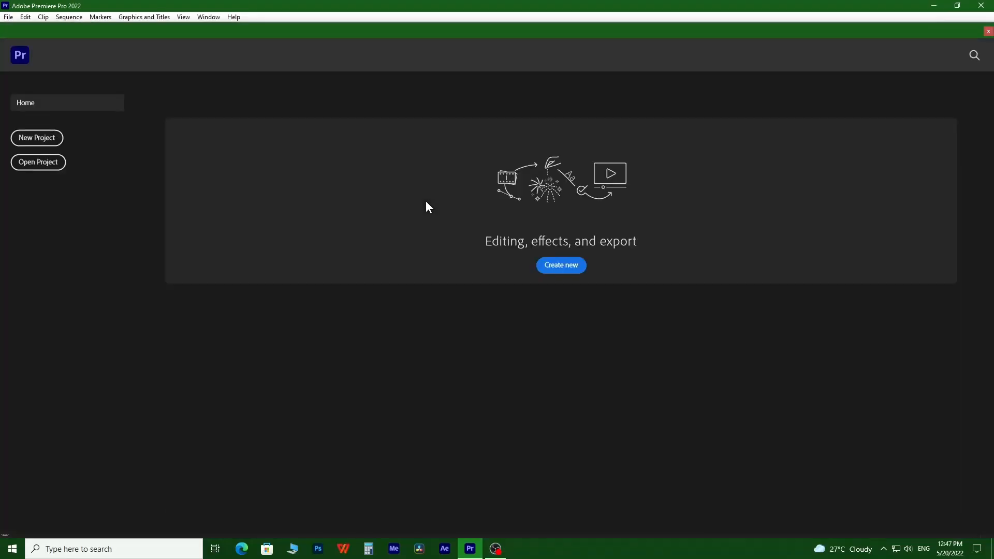
{"action": "mouse_move", "coordinate": [709, 341]}
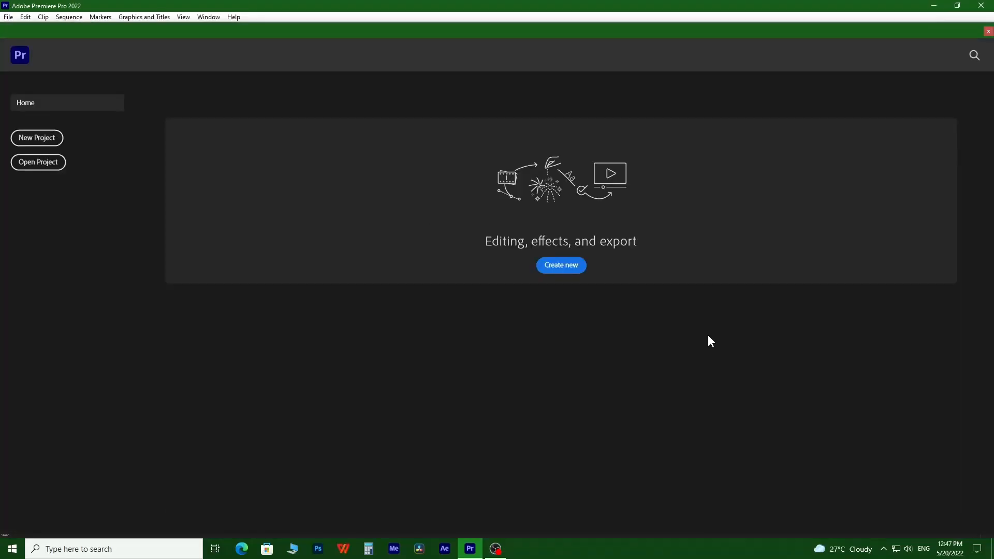